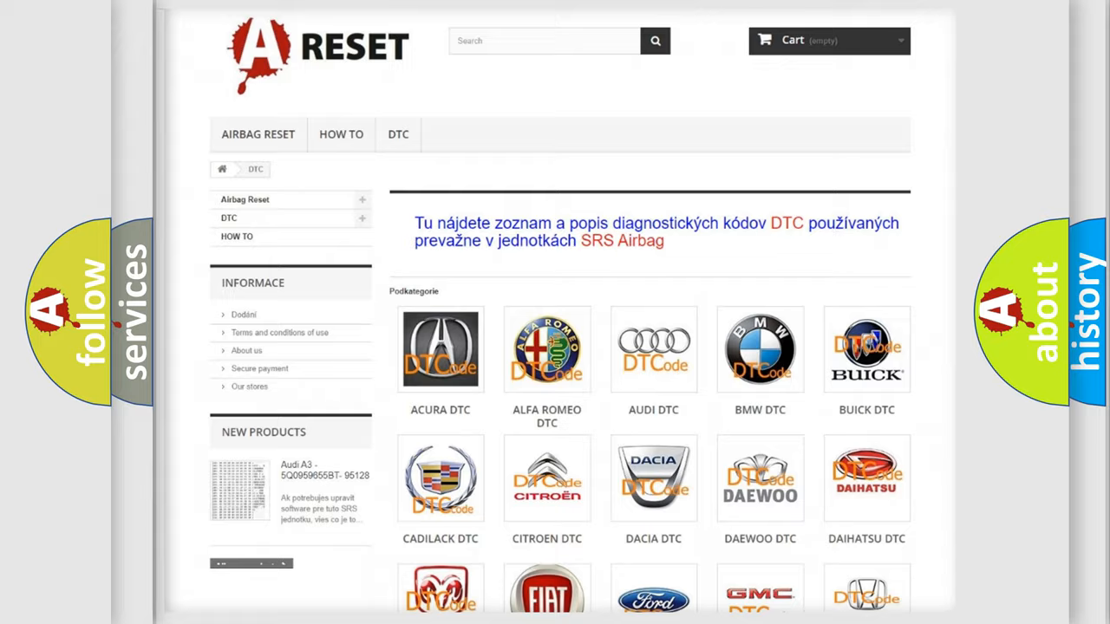
Advance to the slide mapping hex digits 5-0-1-E to code characters B-1-0-1-E
scroll(down, 3)
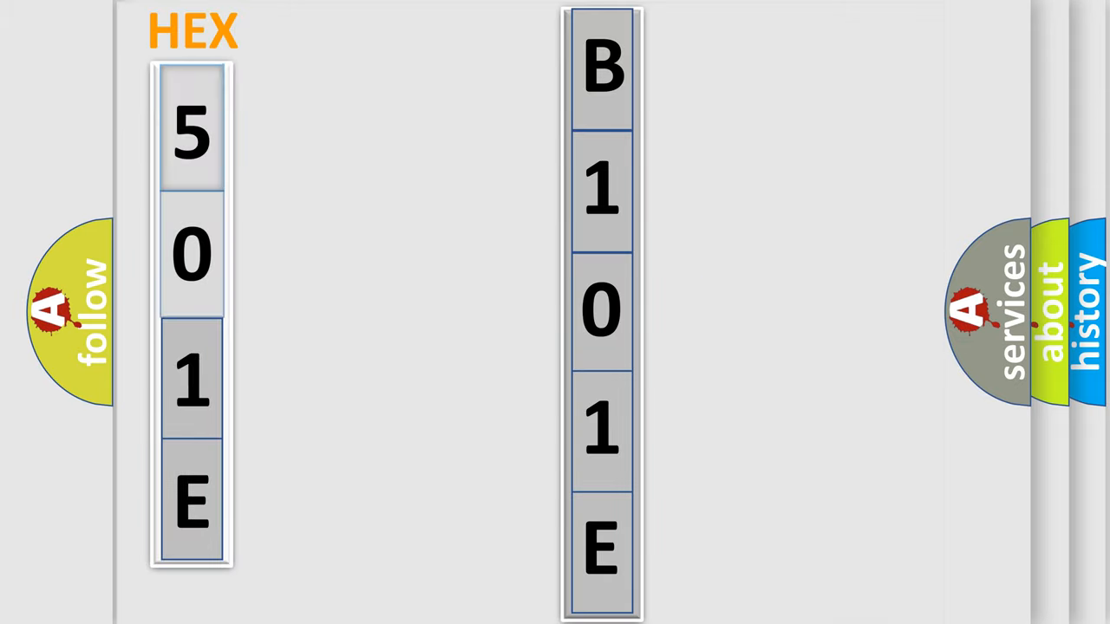
click(189, 134)
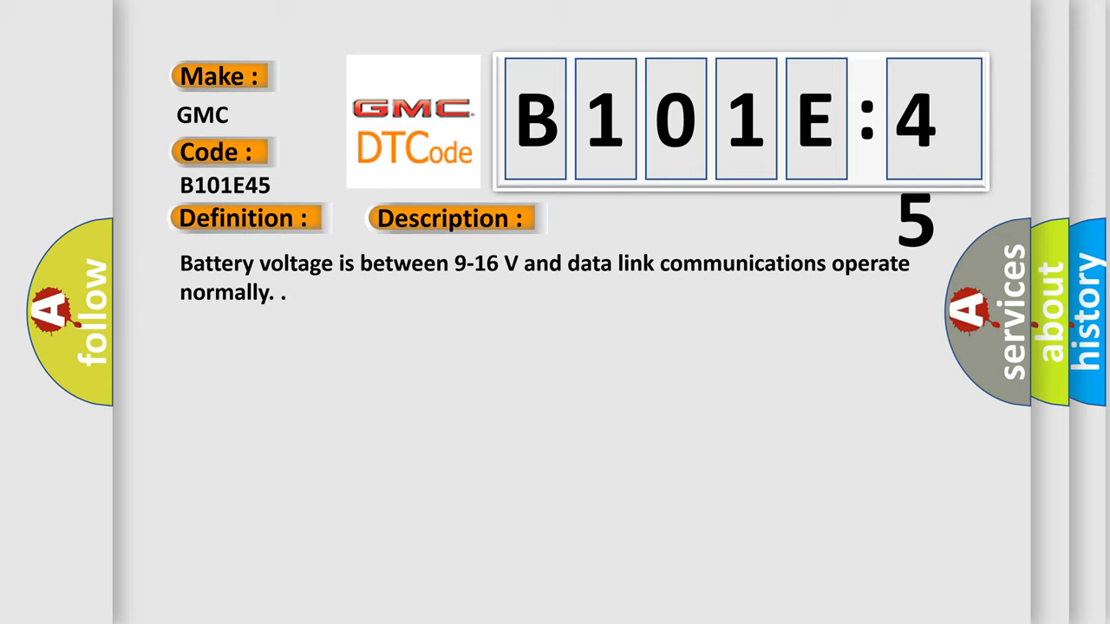
Reveal the B101E45 definition, description and misconfigured-control-module cause on the GMC card
click(637, 218)
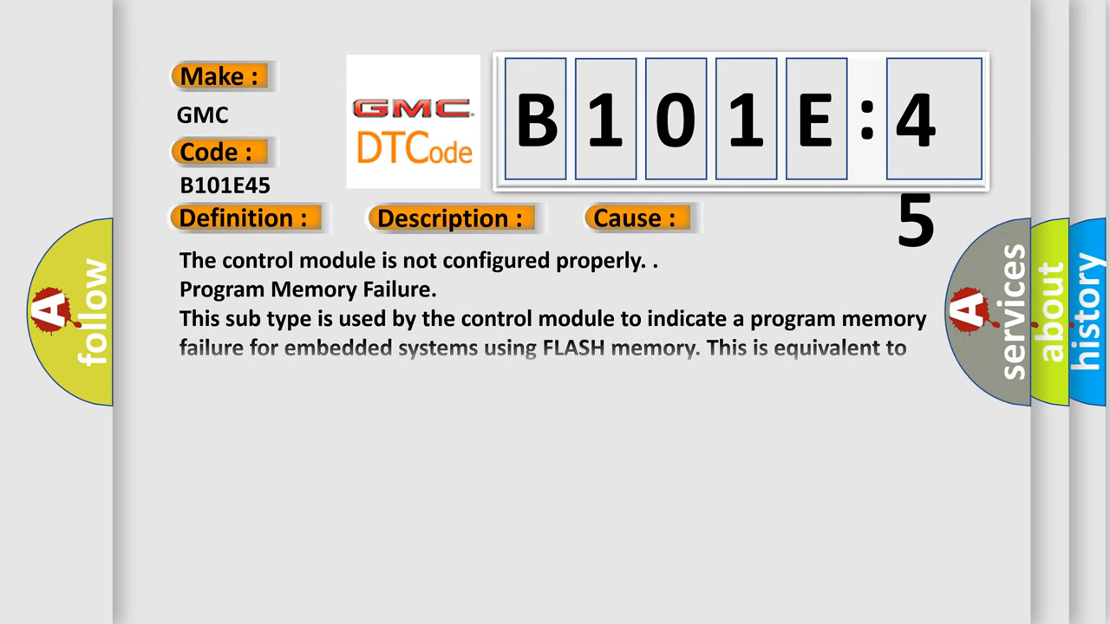